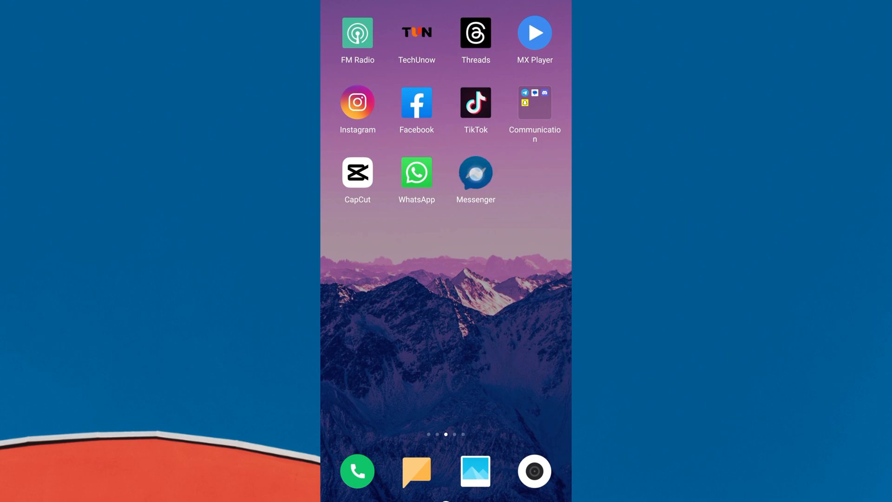
Step: Launch Messenger from the home screen to show the chats list
{"action": "left_click", "coordinate": [475, 172]}
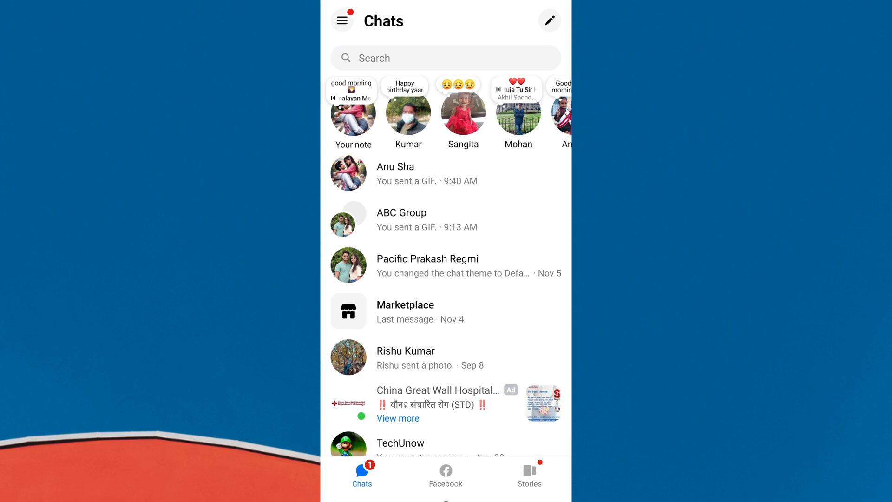
{"action": "left_click", "coordinate": [342, 20]}
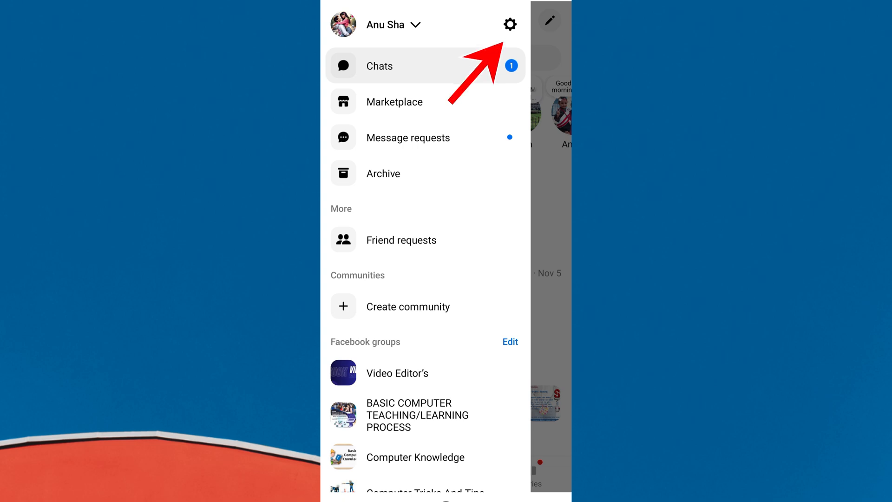
{"action": "left_click", "coordinate": [510, 25]}
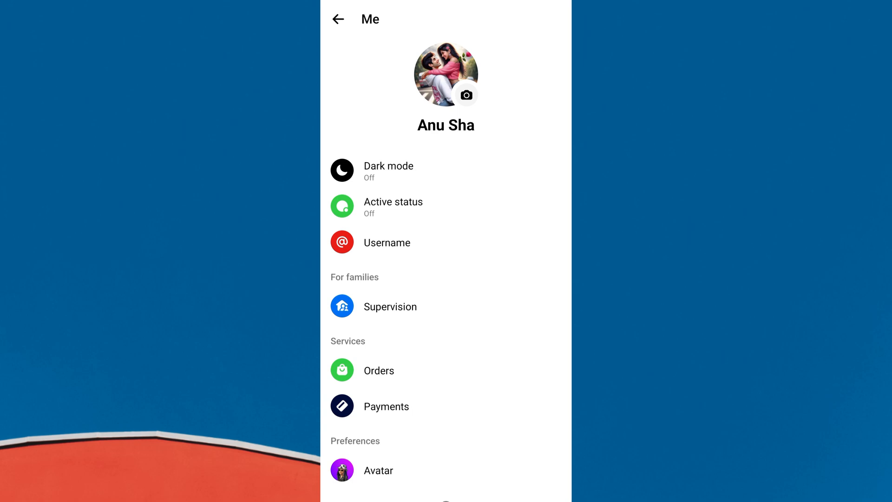
Step: Scroll down to Privacy & safety and its Blocked accounts entry
{"action": "scroll", "scroll_direction": "down", "scroll_amount": 3}
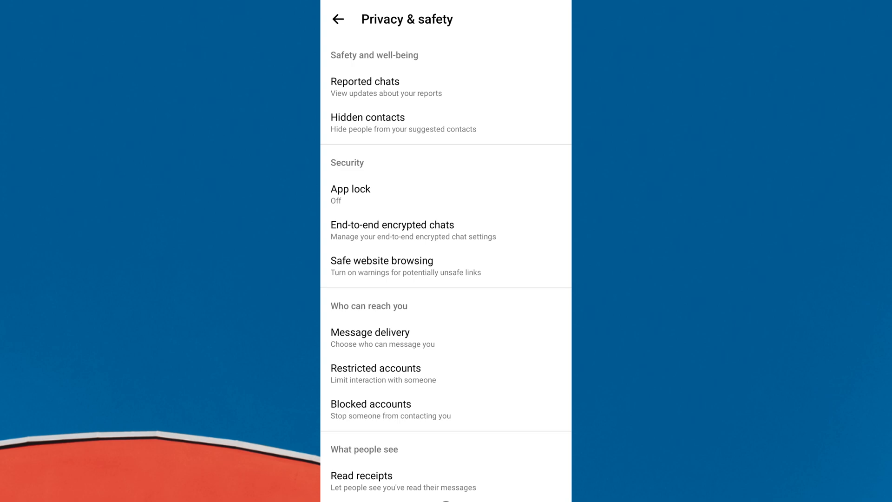
{"action": "scroll", "scroll_direction": "down", "scroll_amount": 3}
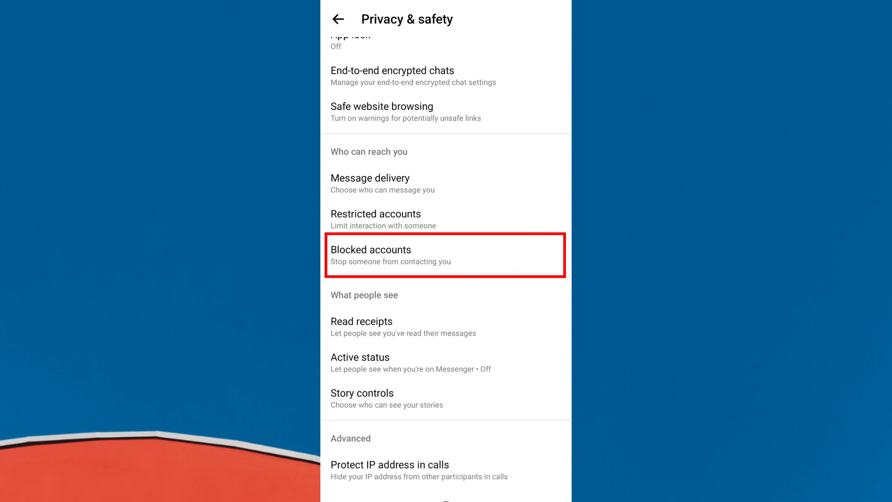
{"action": "left_click", "coordinate": [445, 255]}
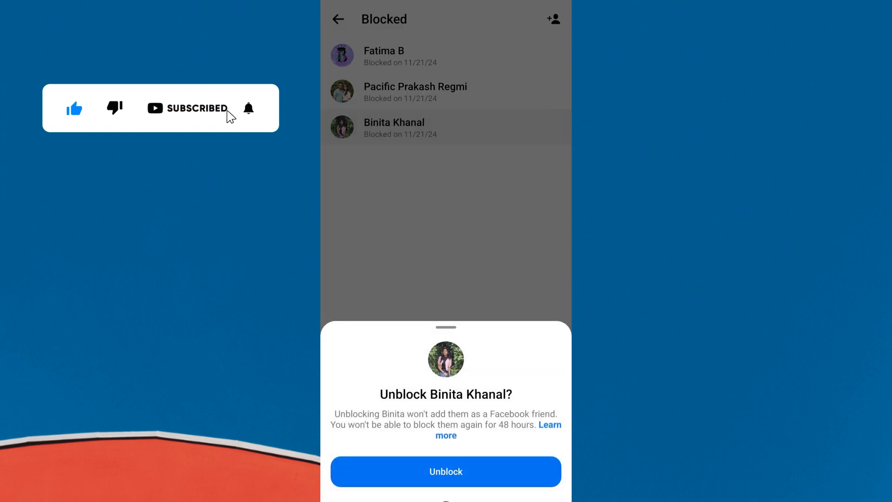
{"action": "left_click", "coordinate": [248, 109]}
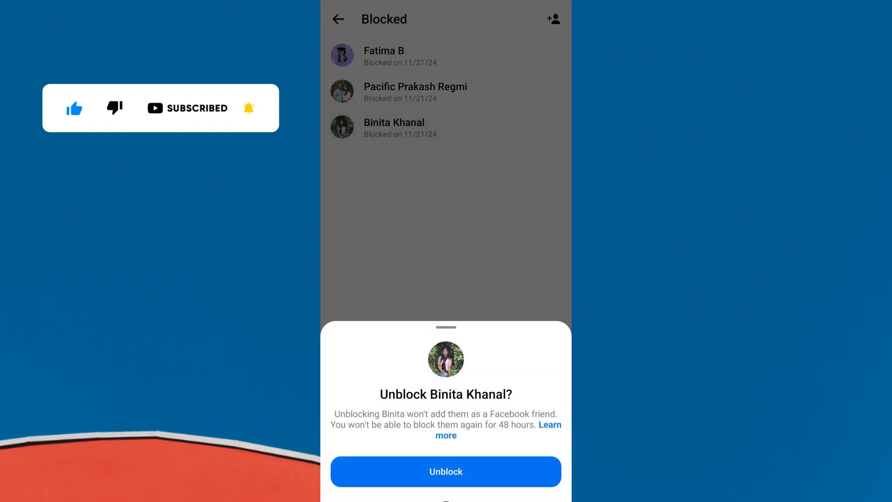